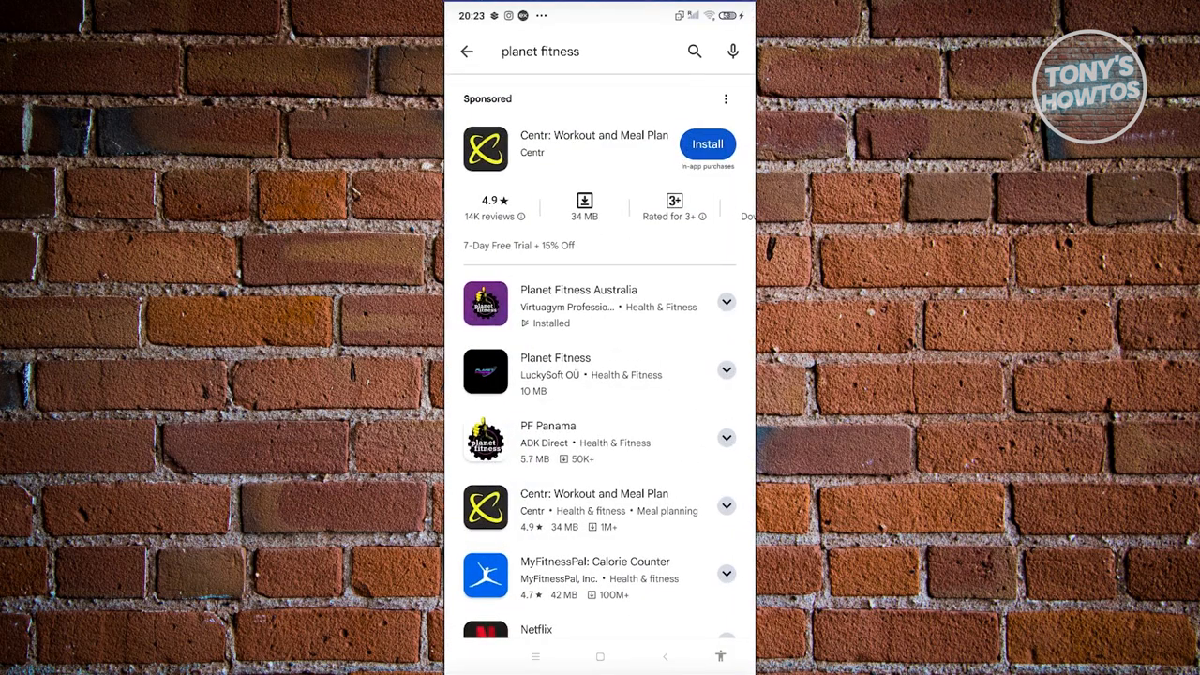
# Go to the installed Planet Fitness Australia listing in the Play Store results
pyautogui.click(577, 300)
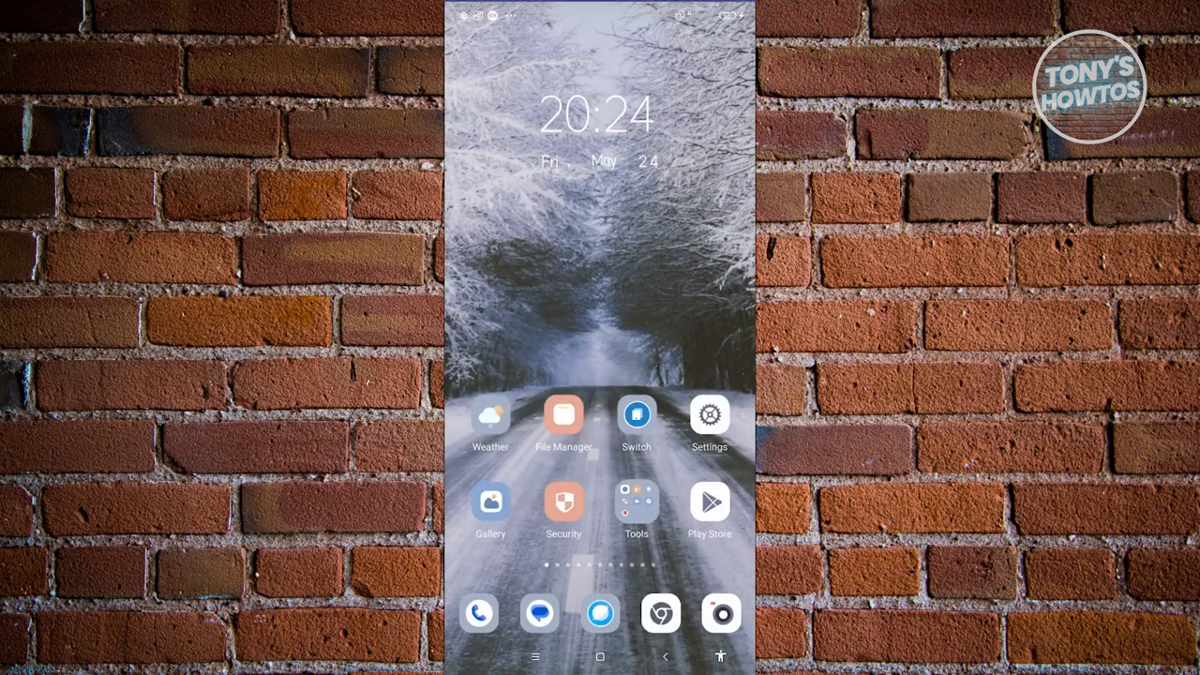
# Swipe across the home screen pages to reach the Planet Fitness AU icon
pyautogui.hscroll(-3)
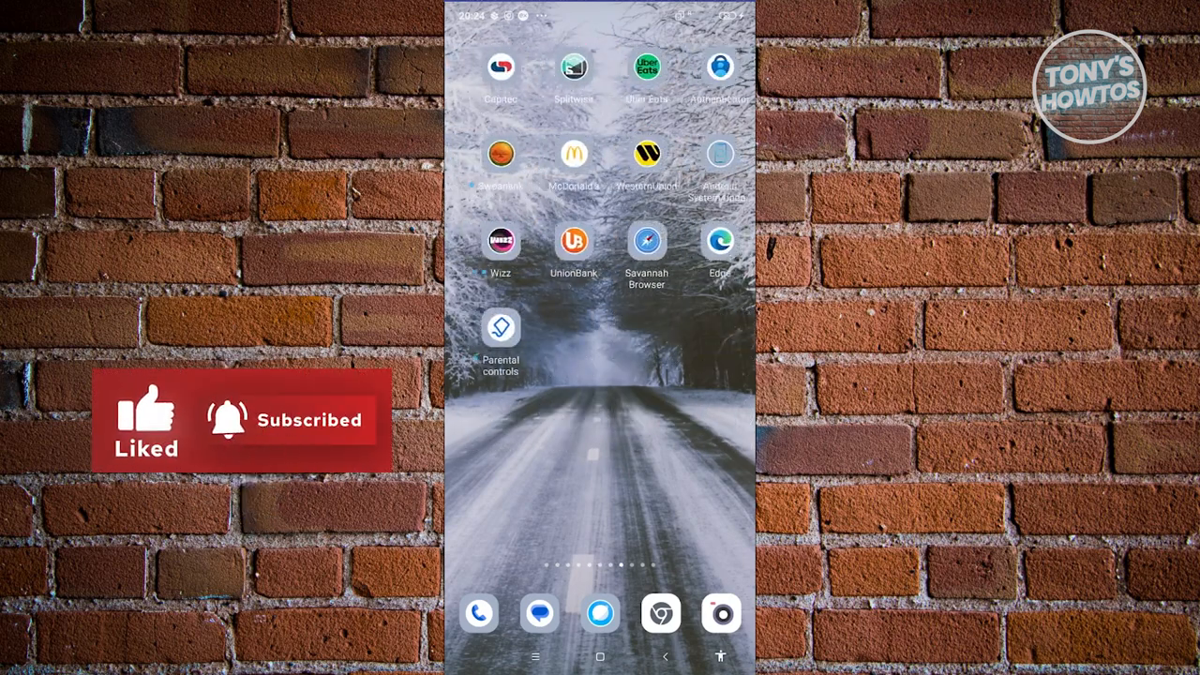
pyautogui.hscroll(-3)
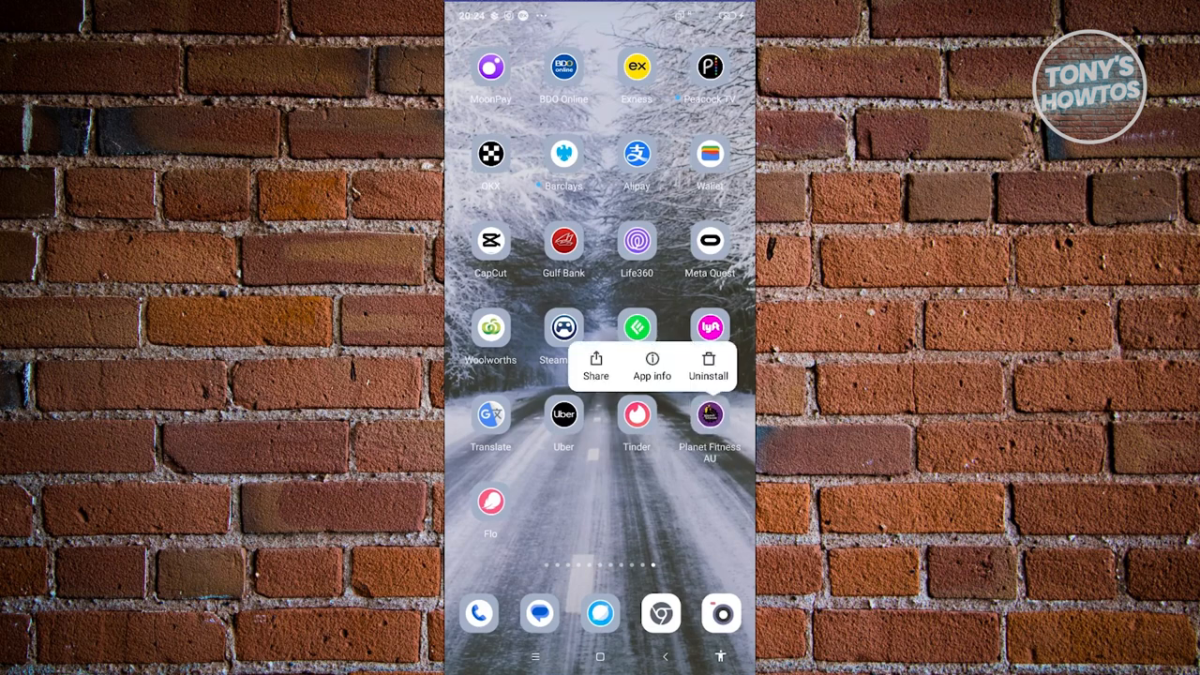
# From Planet Fitness AU's App info page, choose Clear cache under Clear data
pyautogui.click(652, 366)
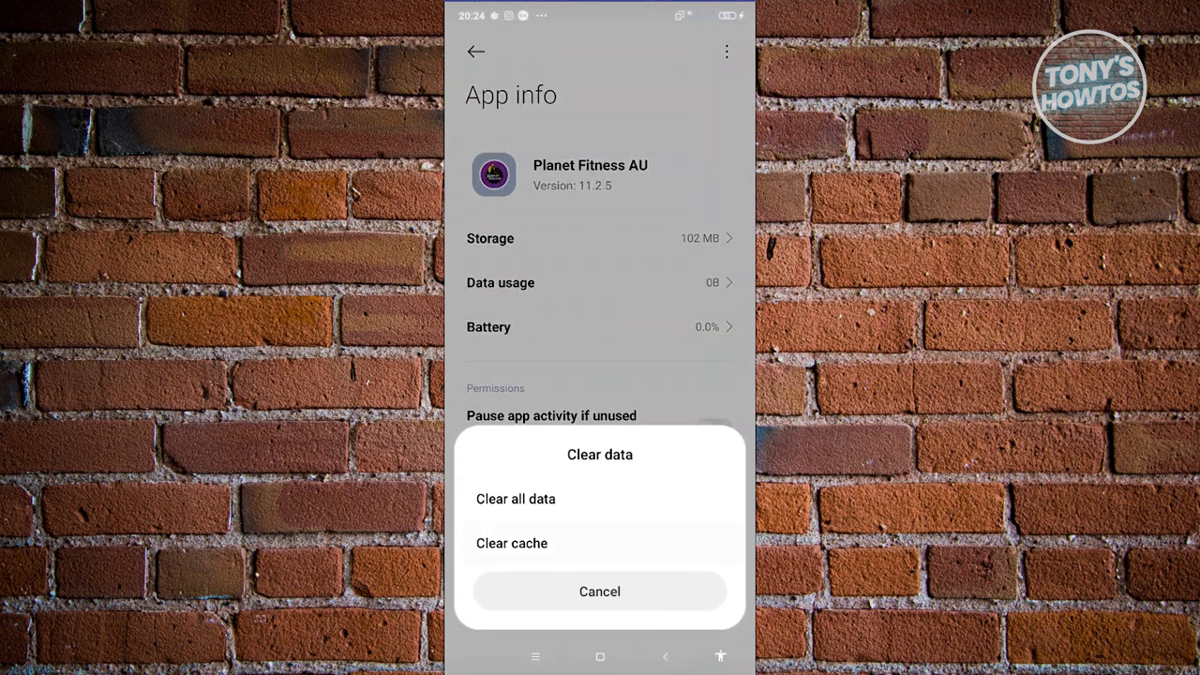
pyautogui.click(600, 591)
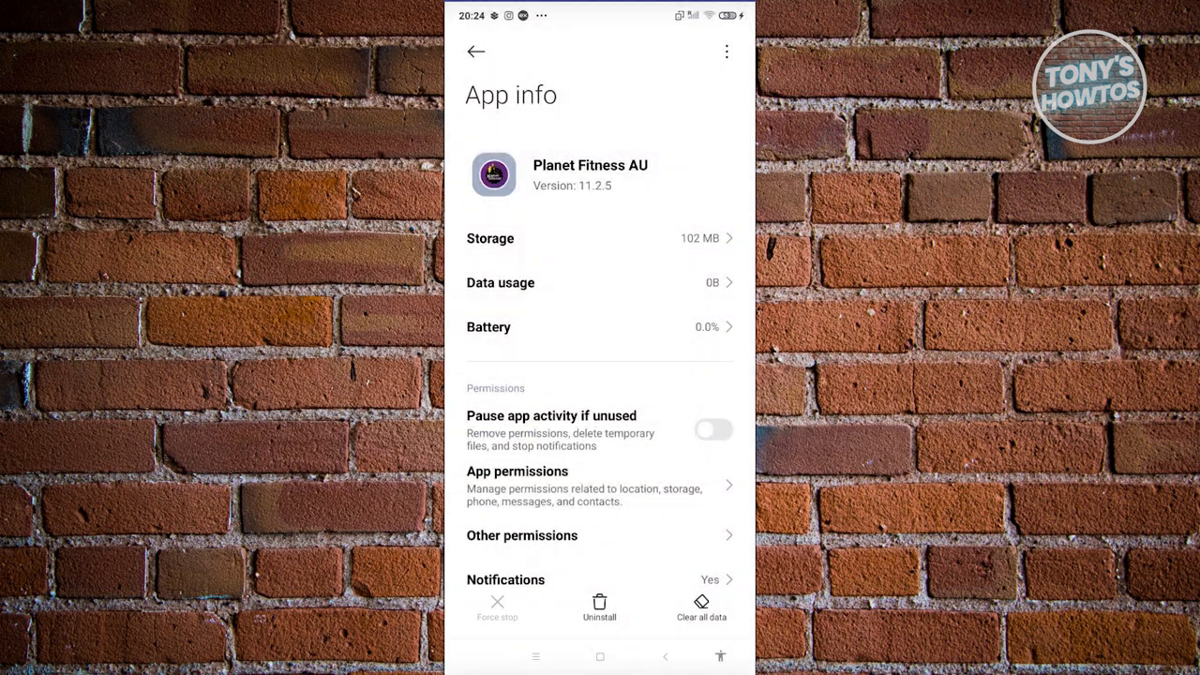